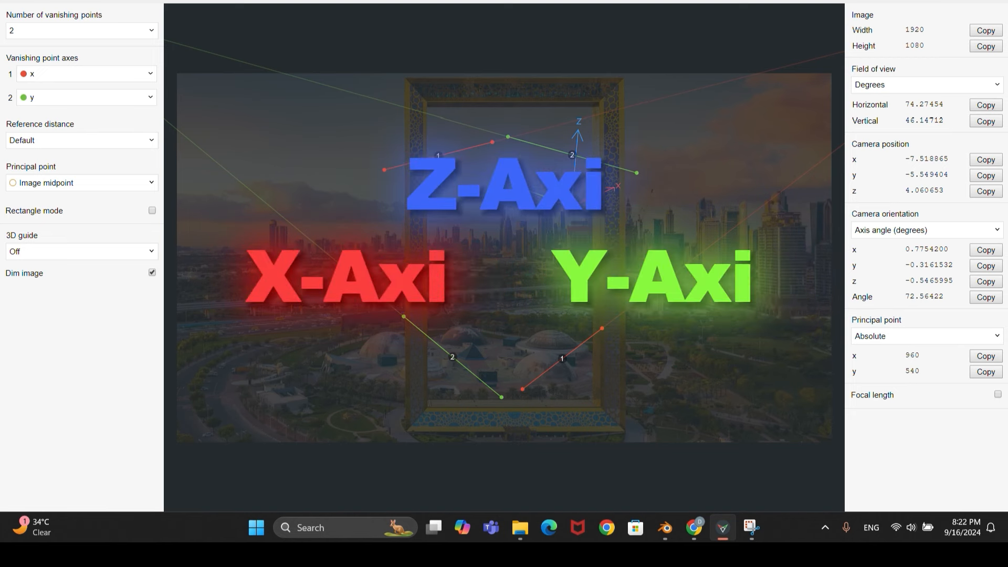
# Set the second vanishing point axis to z in place of y.
pyautogui.click(82, 30)
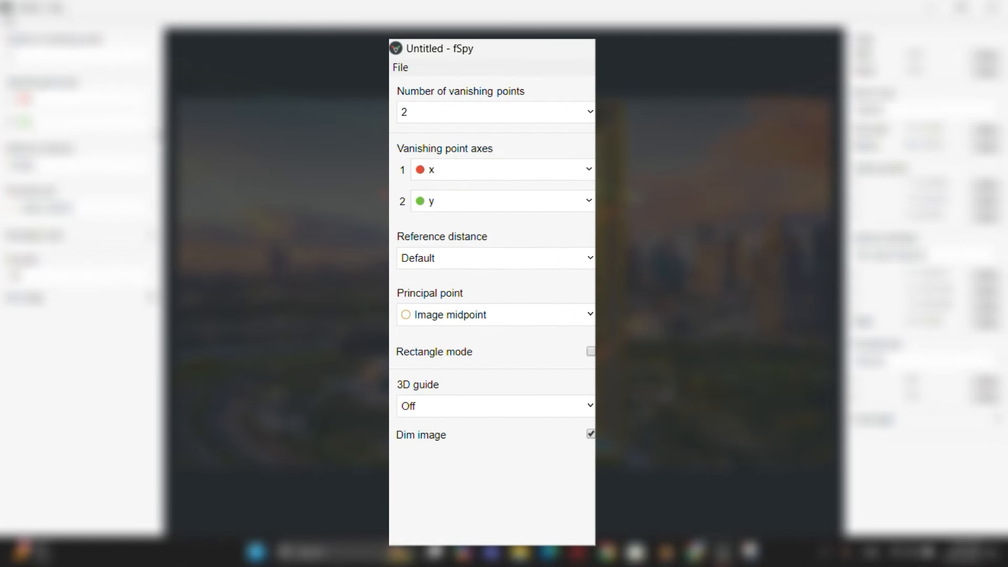
pyautogui.click(502, 200)
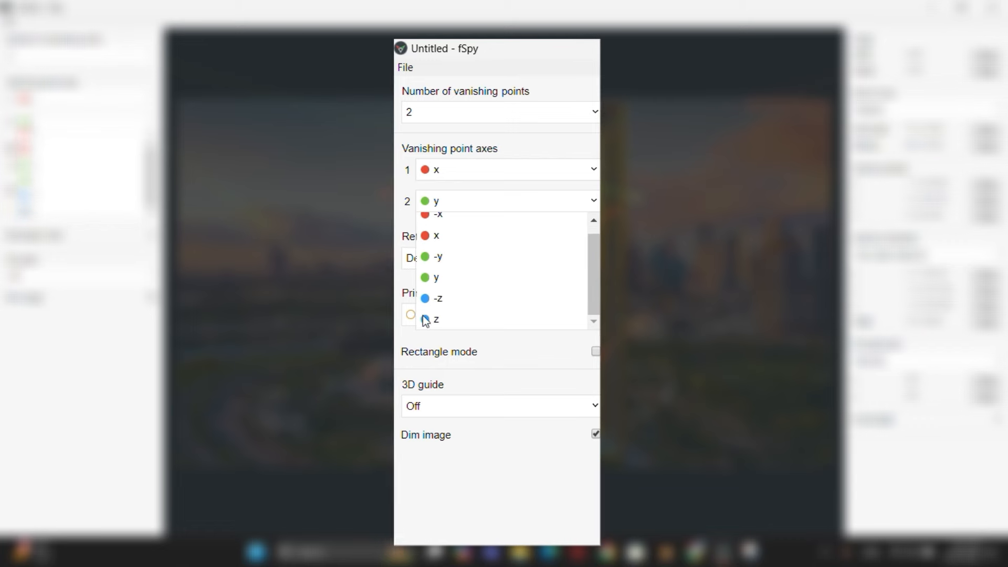
pyautogui.click(436, 319)
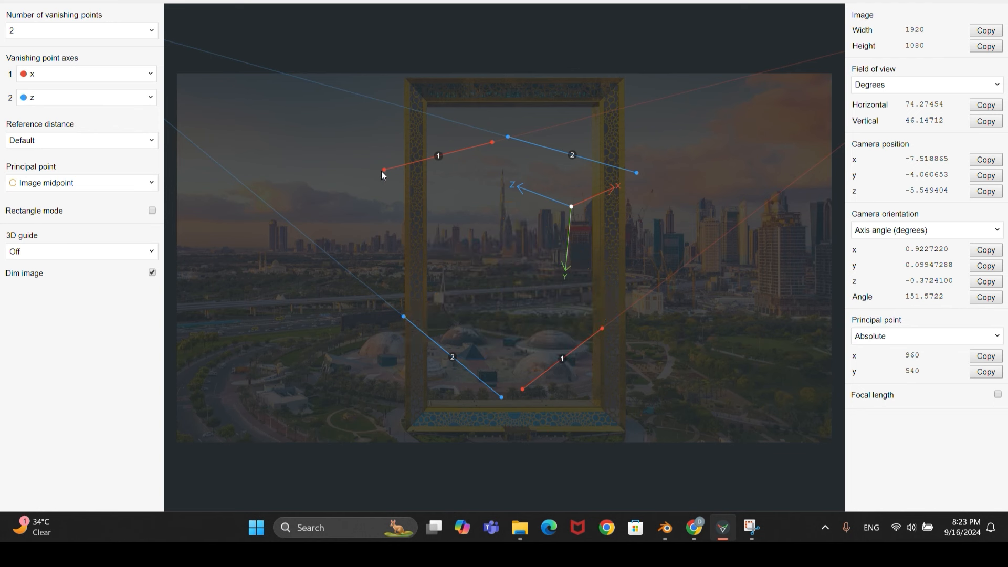
pyautogui.moveTo(488, 144)
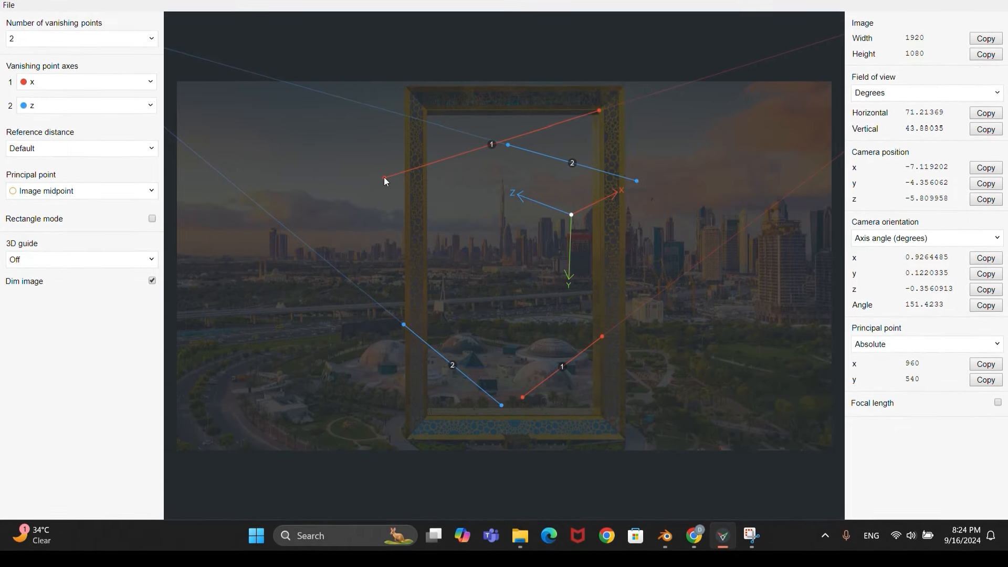
# Align the red x lines with the frame's top and bottom inner edges.
pyautogui.moveTo(384, 179); pyautogui.dragTo(422, 116)
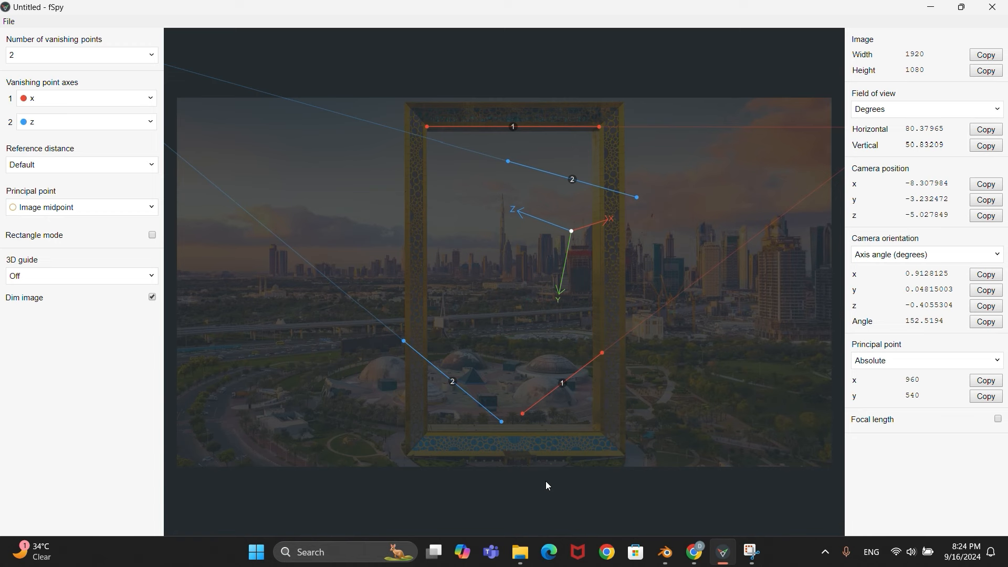
pyautogui.moveTo(526, 422)
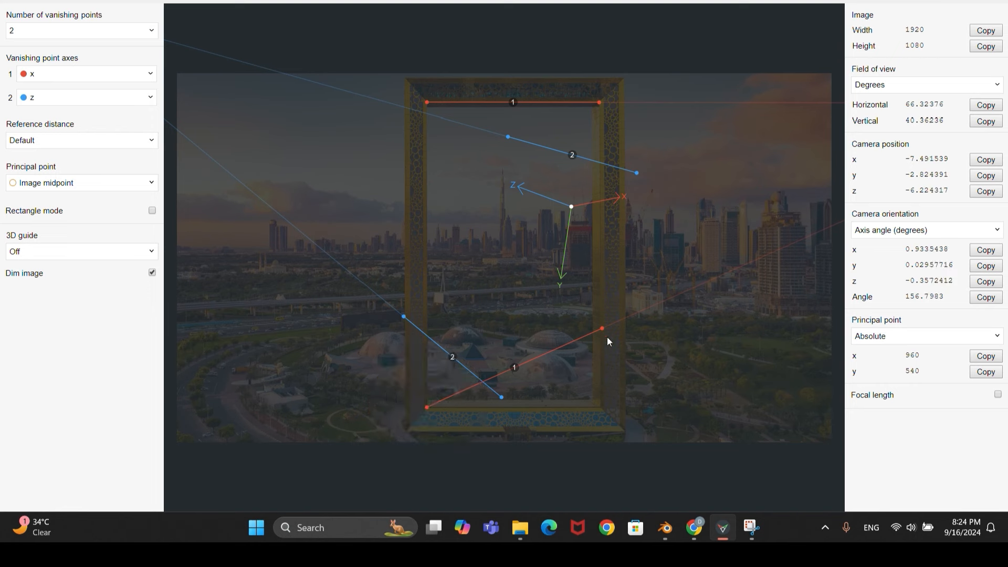
pyautogui.moveTo(602, 329); pyautogui.dragTo(606, 406)
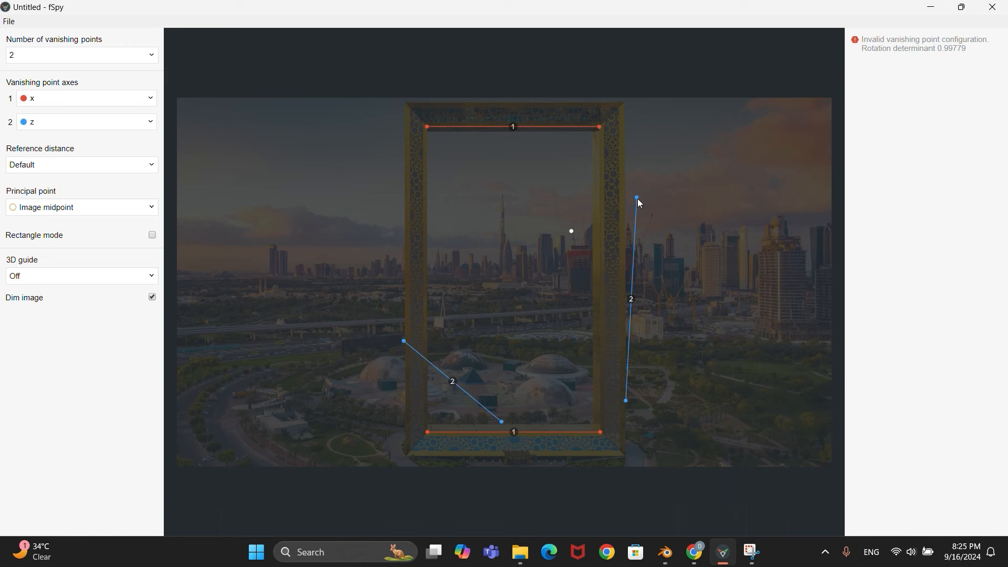
# Align the blue z lines along the frame's right vertical pillar.
pyautogui.moveTo(637, 198); pyautogui.dragTo(626, 161)
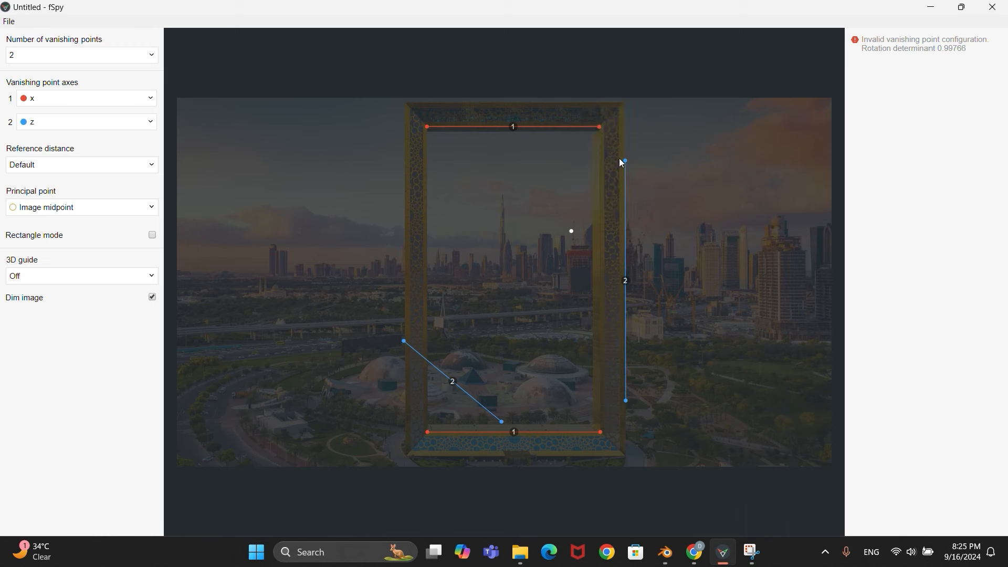
pyautogui.moveTo(404, 340); pyautogui.dragTo(384, 279)
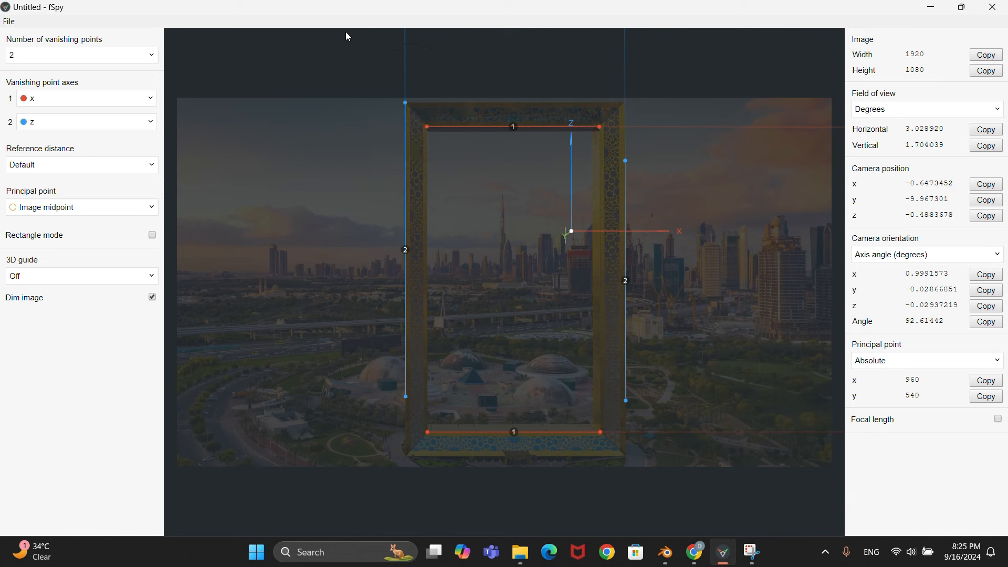
pyautogui.moveTo(617, 190)
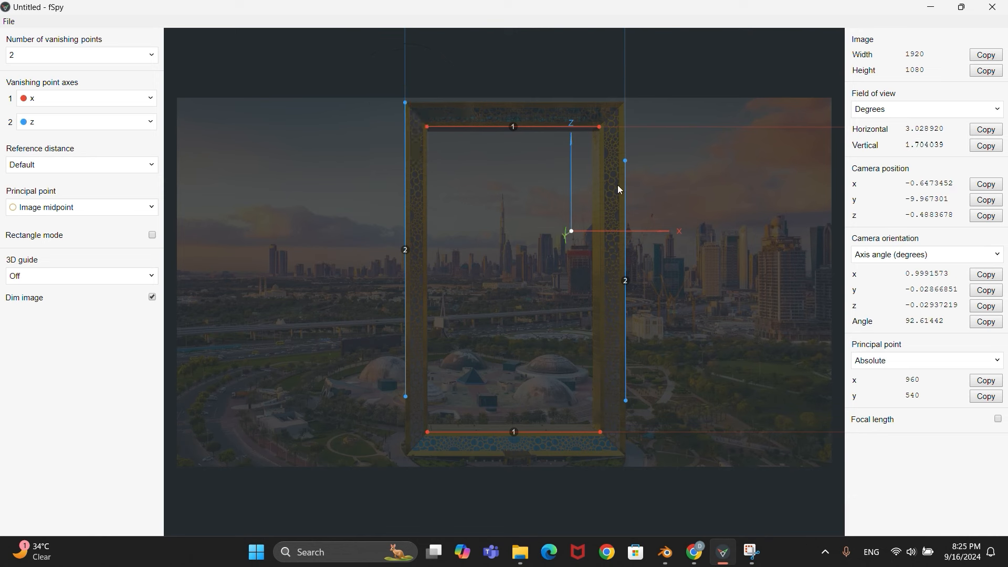
pyautogui.moveTo(532, 214)
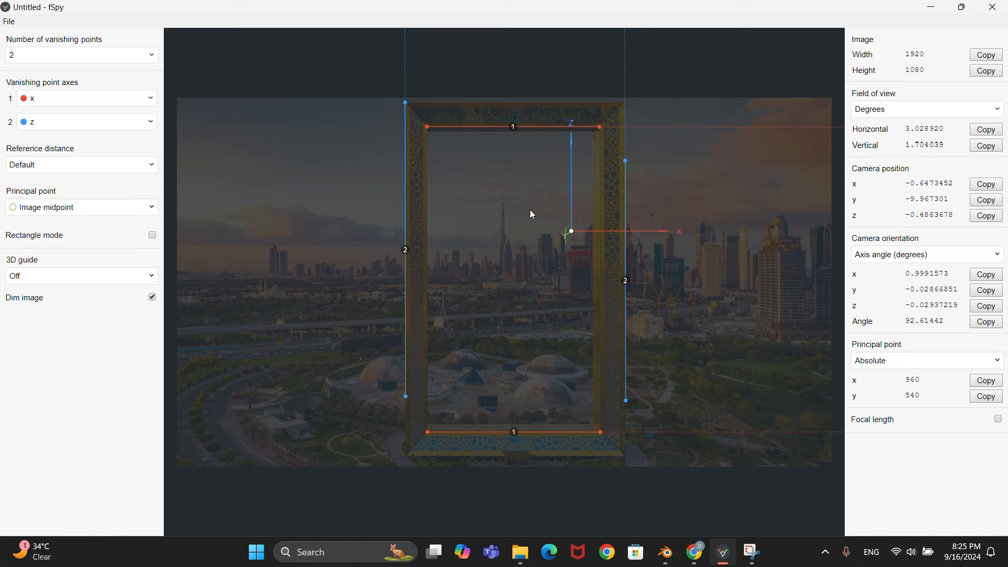
pyautogui.moveTo(645, 206)
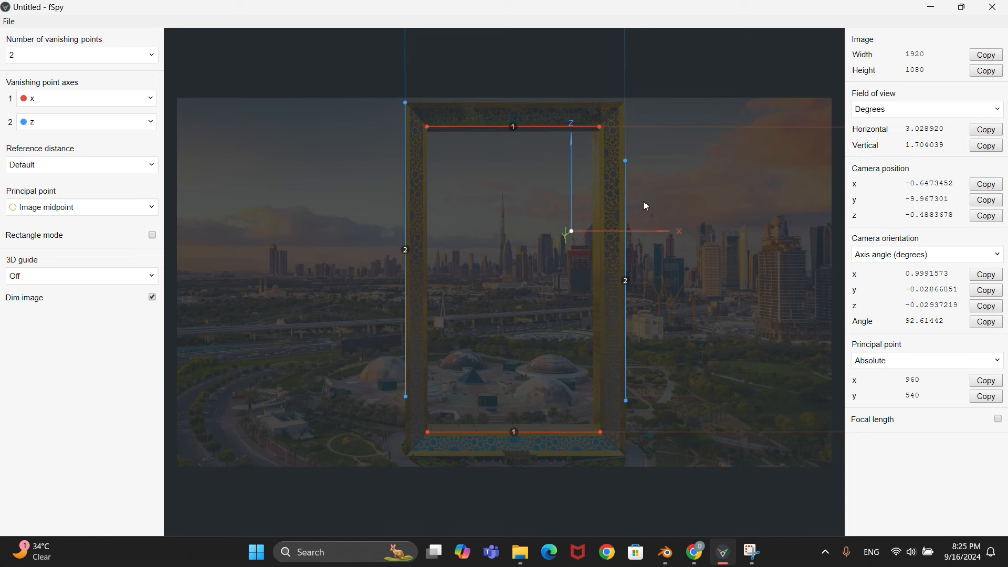
pyautogui.moveTo(603, 150)
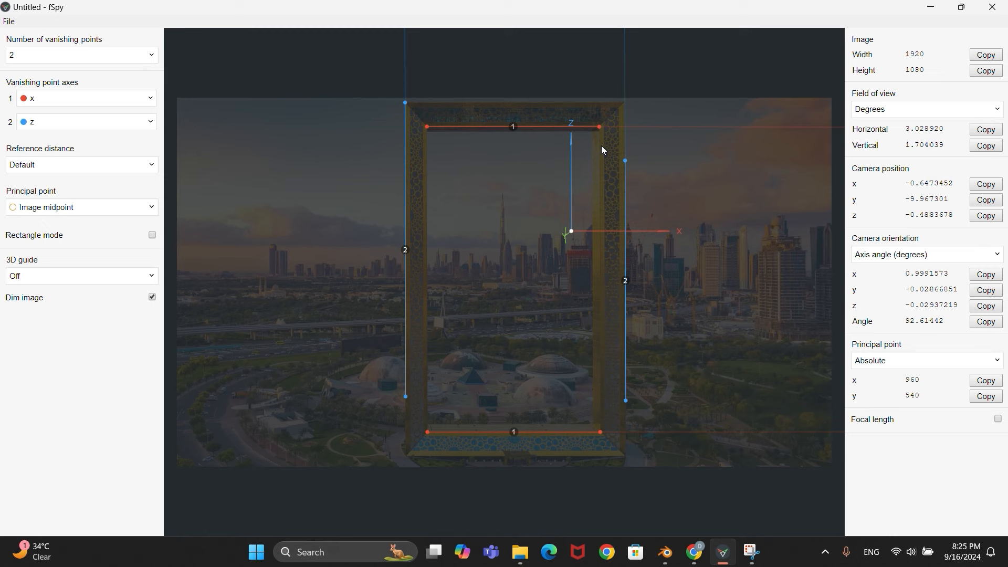
pyautogui.moveTo(101, 203)
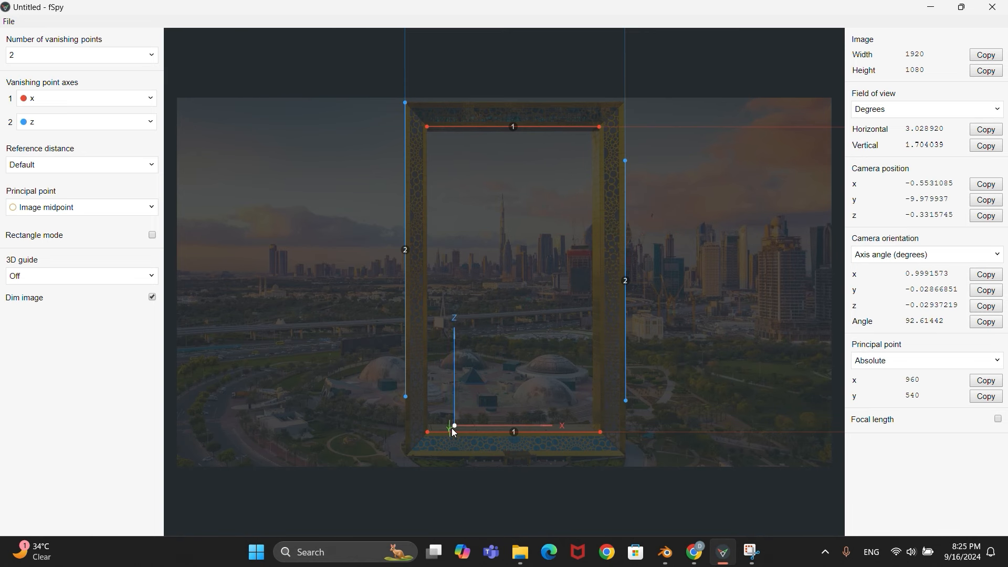
# Reposition the 3D origin onto the middle of the frame's base after trying its corners and top edge.
pyautogui.moveTo(454, 426); pyautogui.dragTo(410, 451)
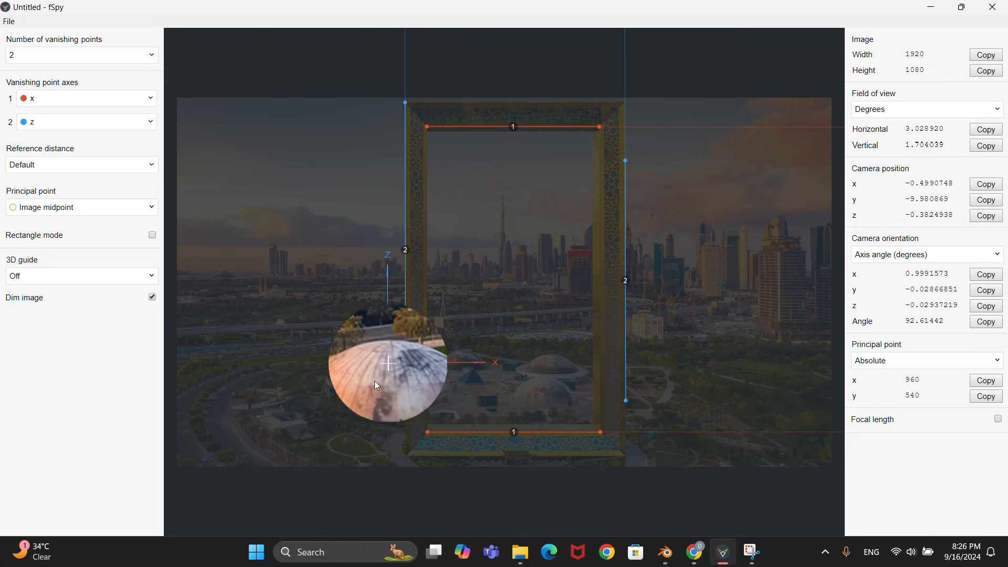
pyautogui.moveTo(386, 363); pyautogui.dragTo(412, 450)
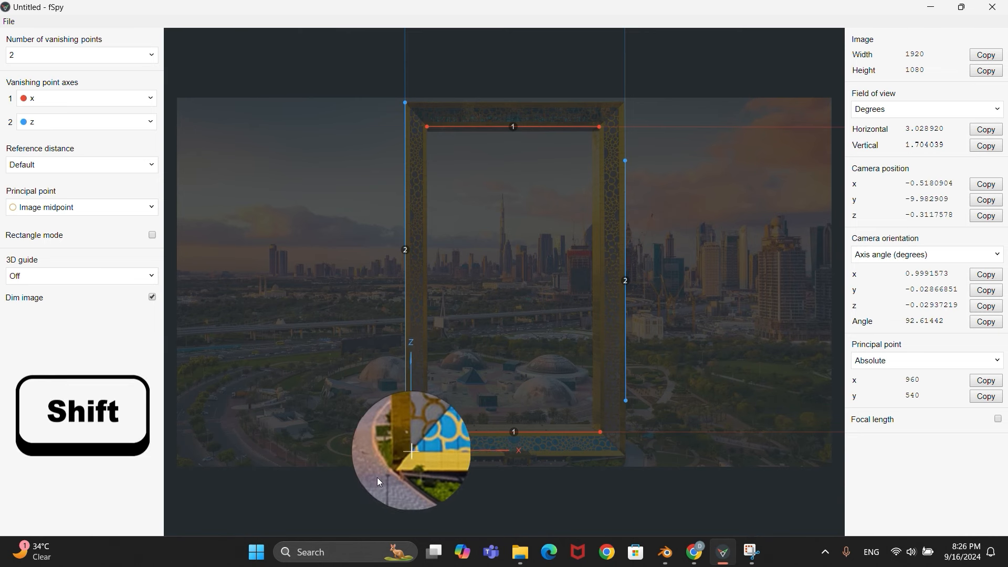
pyautogui.moveTo(410, 451); pyautogui.dragTo(405, 457)
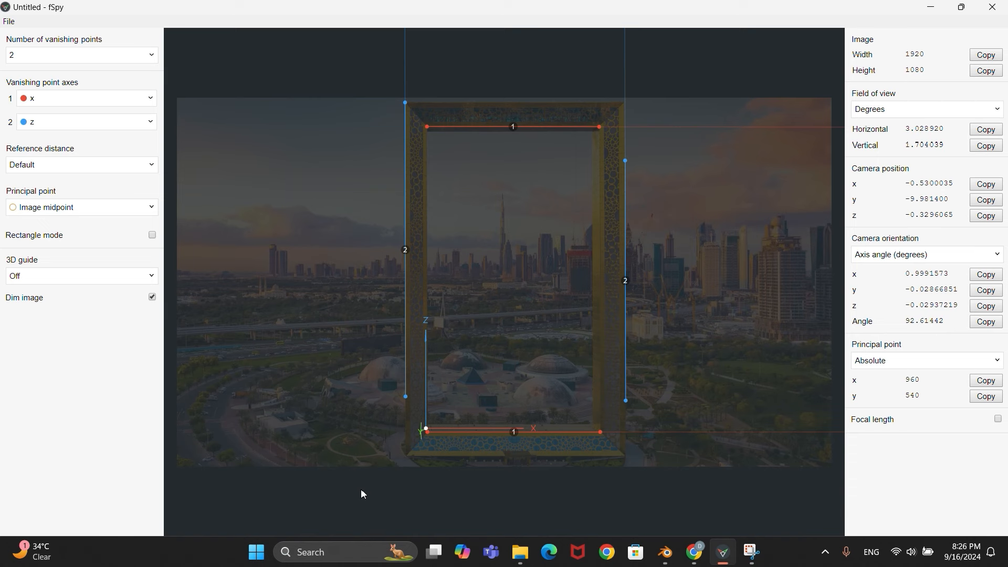
pyautogui.moveTo(426, 429); pyautogui.dragTo(388, 206)
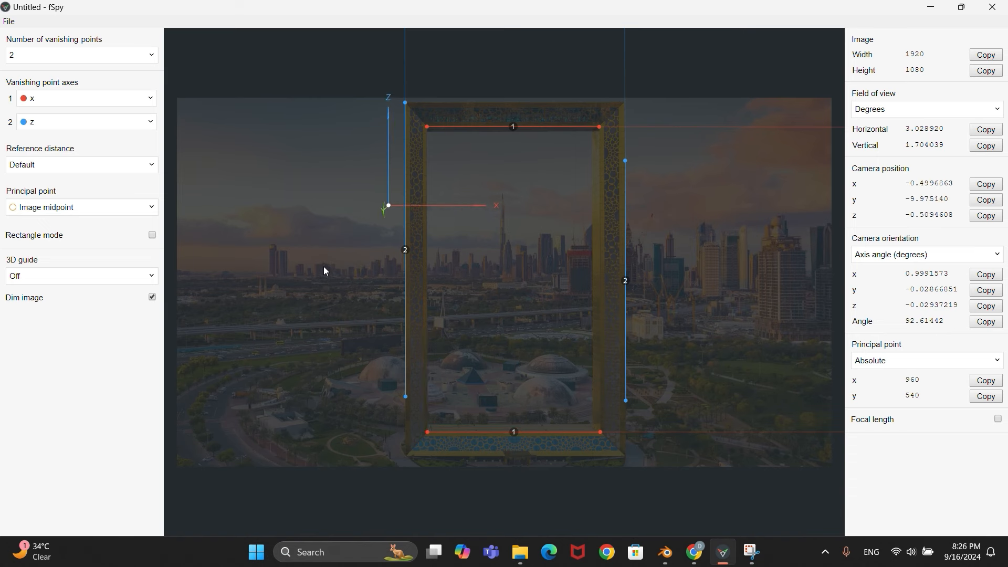
pyautogui.moveTo(387, 206); pyautogui.dragTo(309, 355)
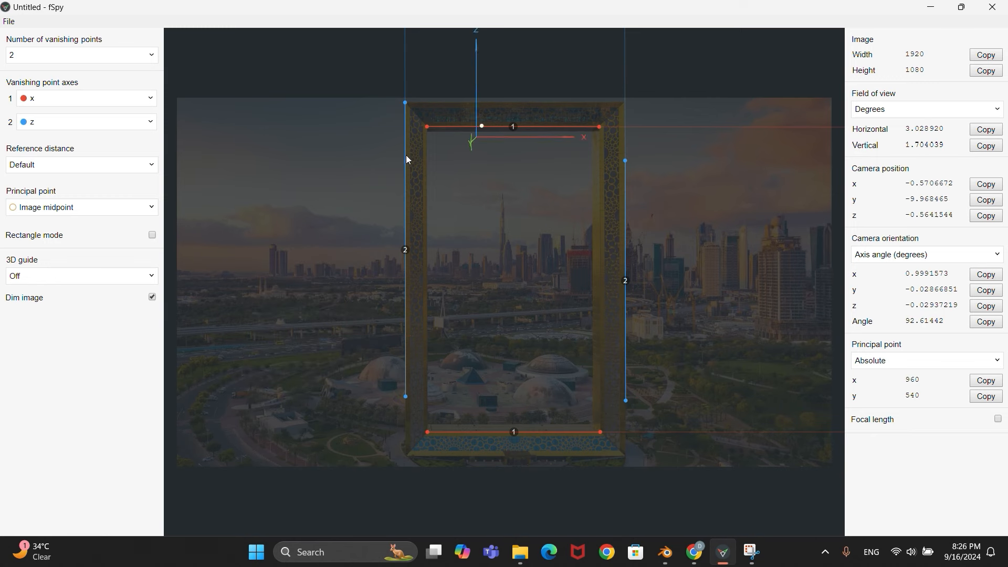
pyautogui.moveTo(481, 125); pyautogui.dragTo(534, 170)
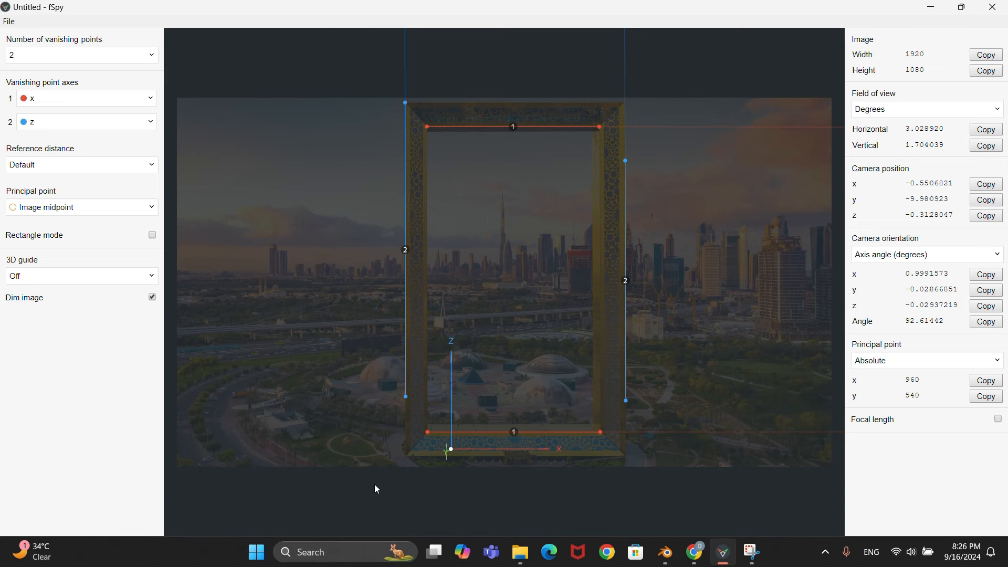
pyautogui.moveTo(451, 451); pyautogui.dragTo(488, 452)
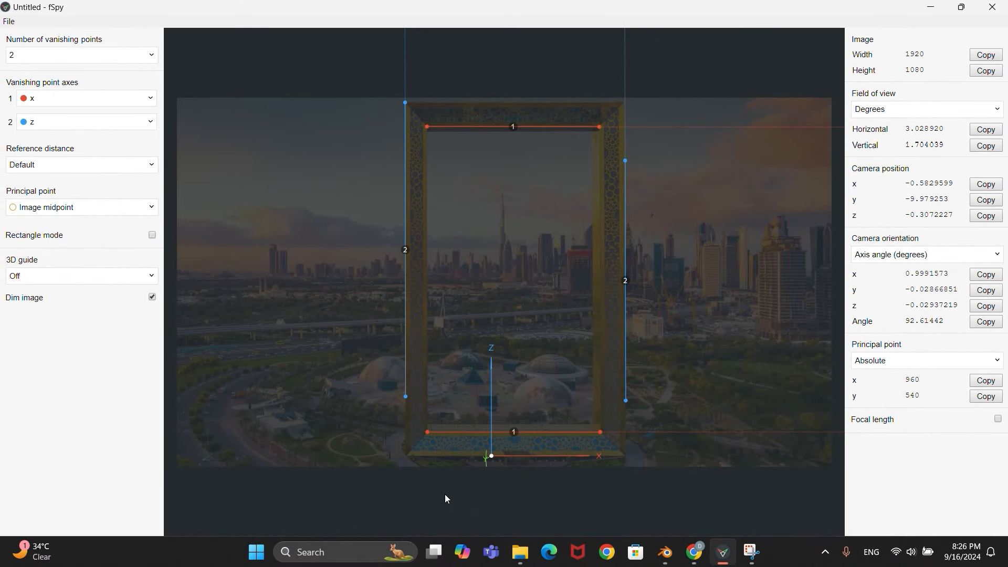
pyautogui.moveTo(9, 21)
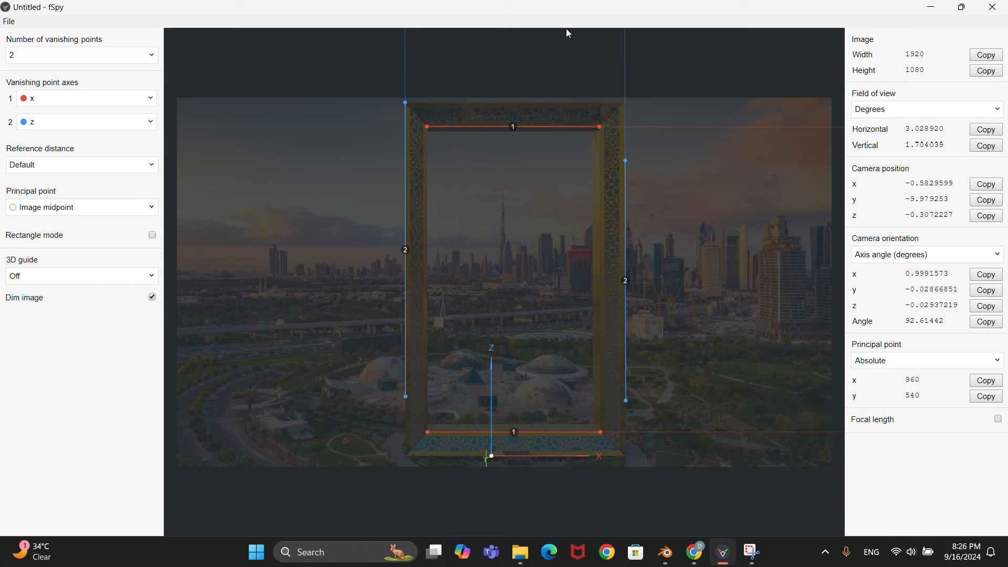
pyautogui.moveTo(314, 294)
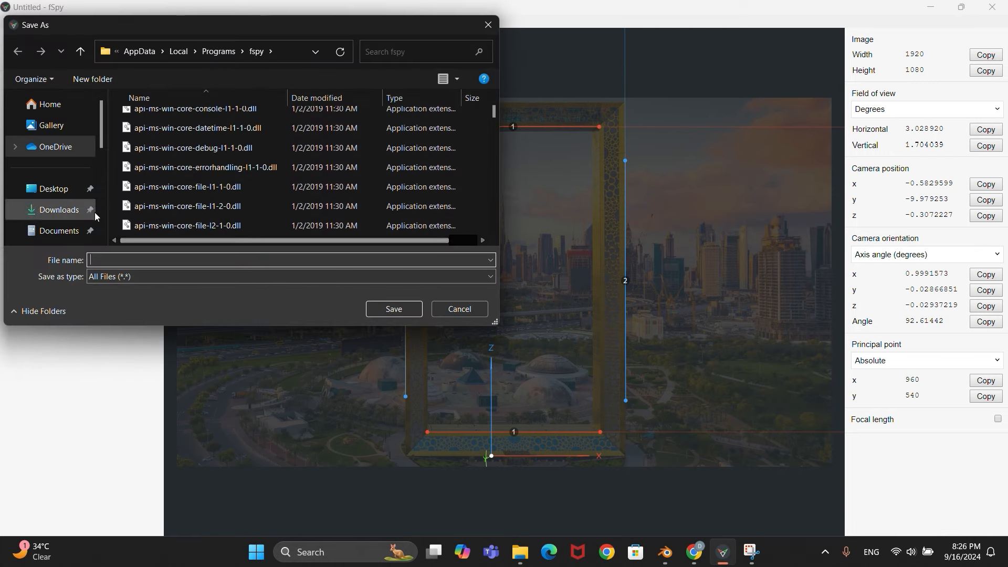
# Save the camera match as an fSpy project named 'dubai frame track'.
pyautogui.press('ctrl+s')
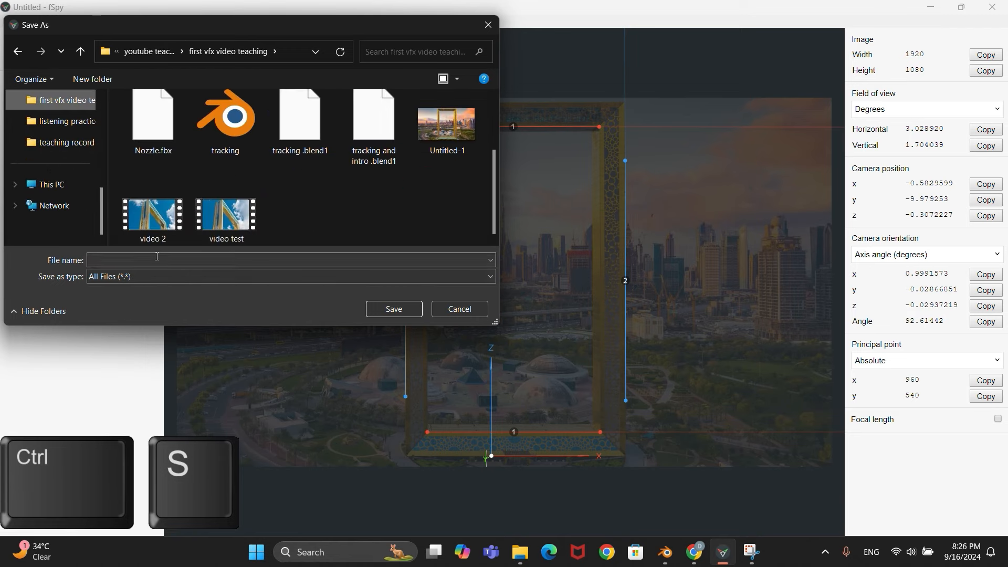
pyautogui.write('dubai frame')
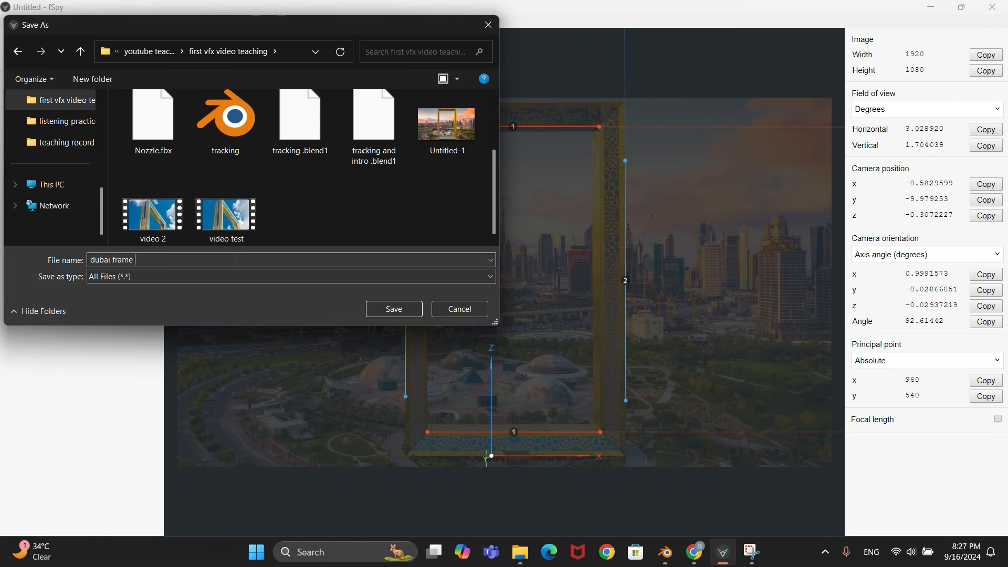
pyautogui.write('track')
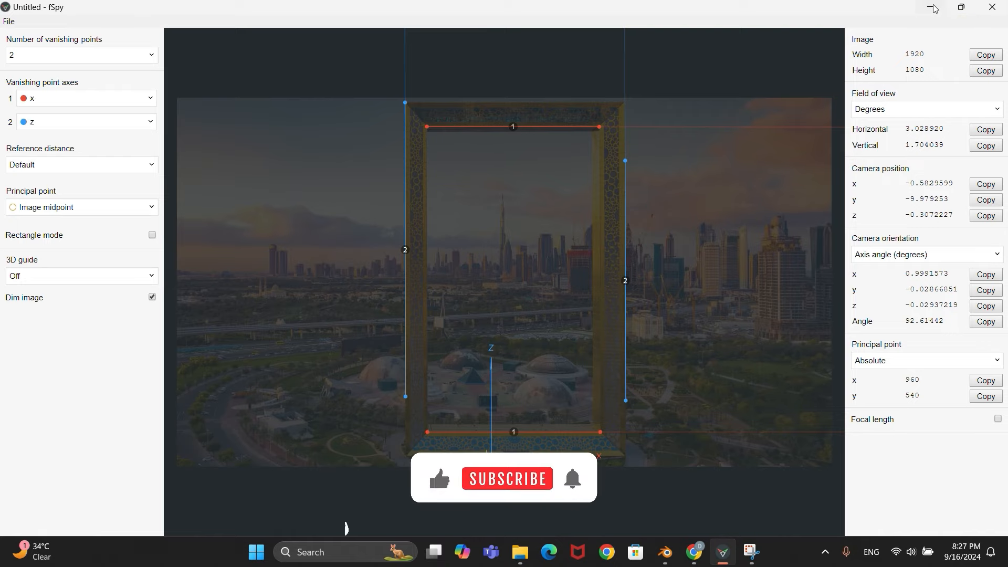
# Minimize fSpy and start File > Import > fSpy in Blender.
pyautogui.click(533, 551)
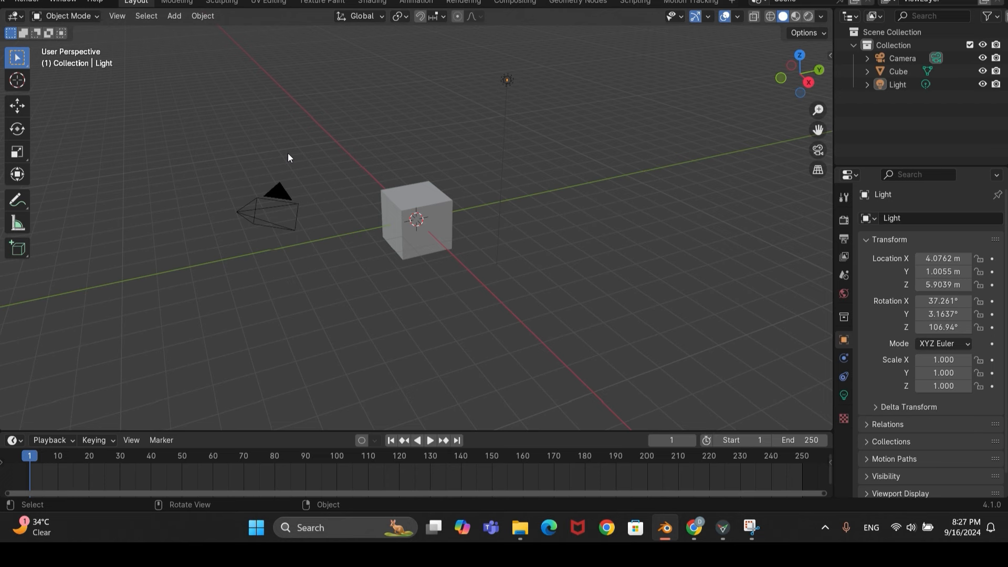
pyautogui.moveTo(311, 227)
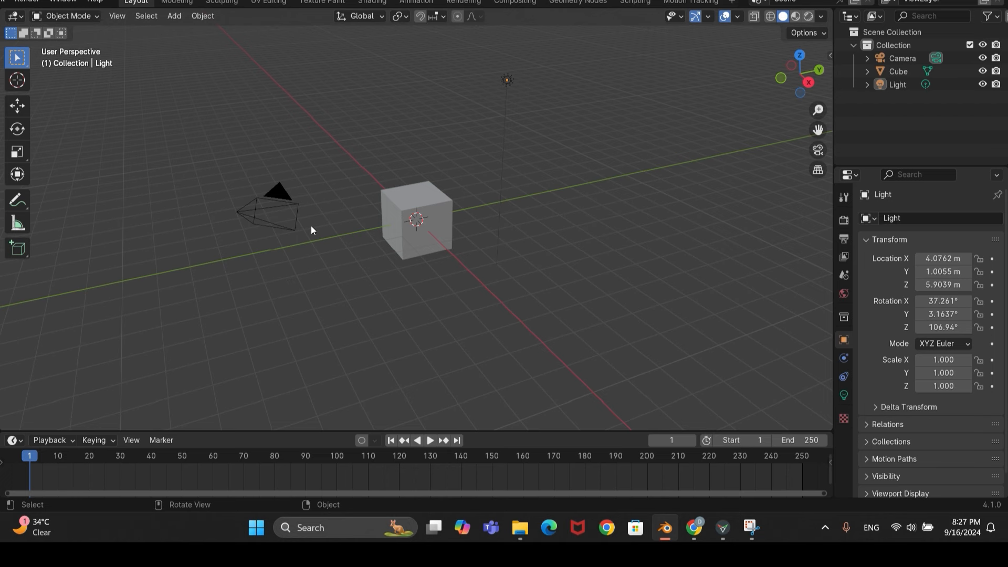
pyautogui.moveTo(493, 162)
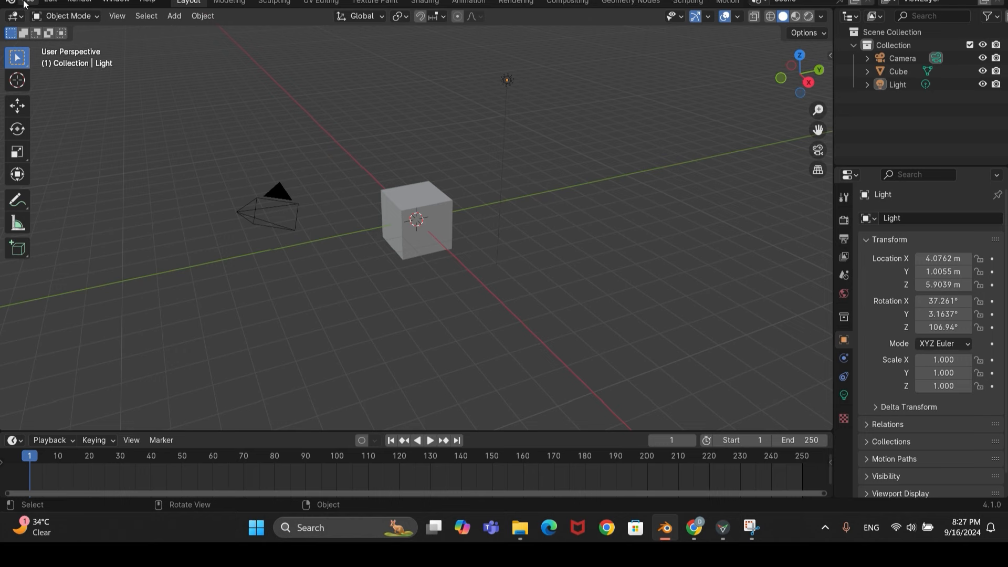
pyautogui.click(27, 2)
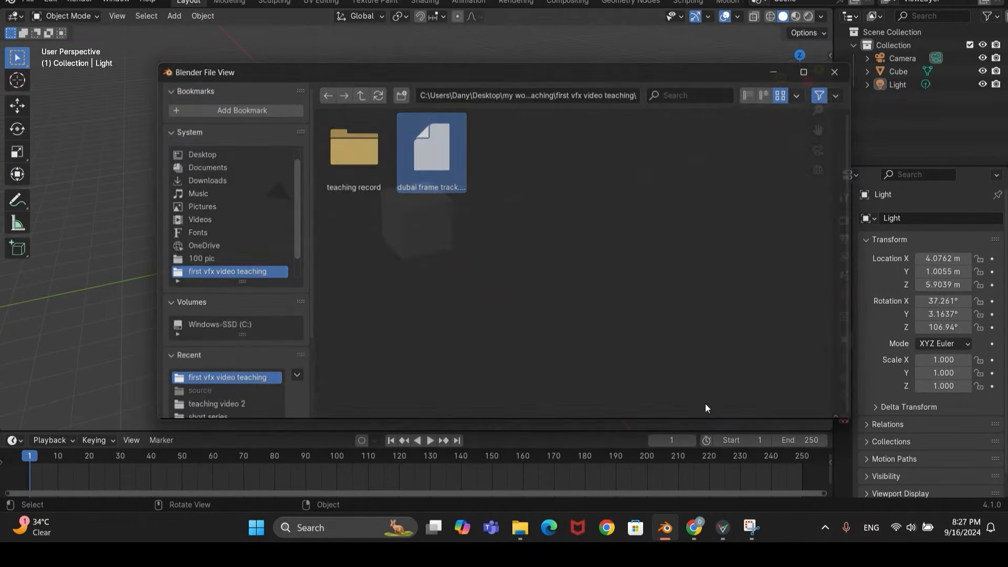
# Import the 'dubai frame track' .fspy file as a camera with the photo background.
pyautogui.doubleClick(430, 145)
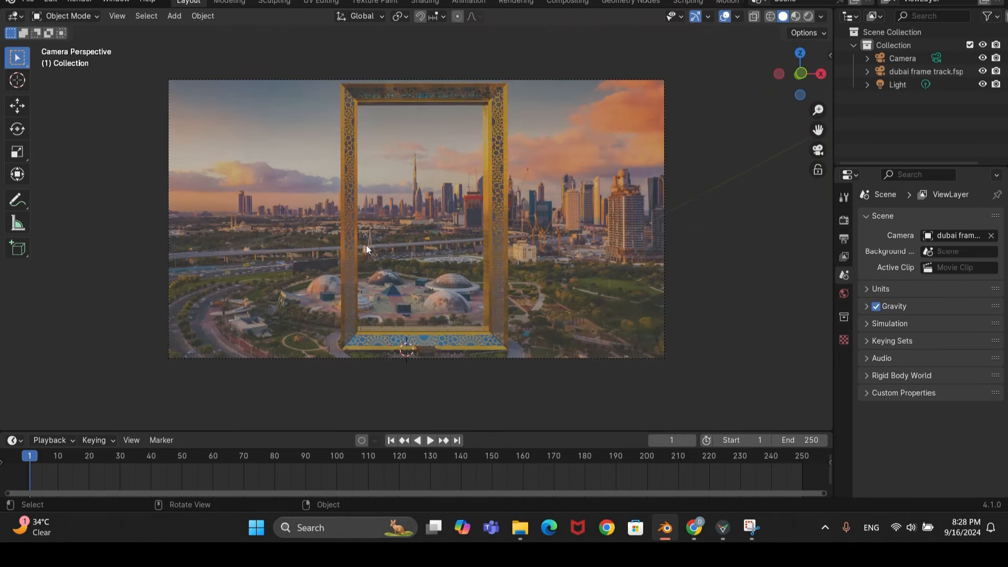
pyautogui.moveTo(403, 361)
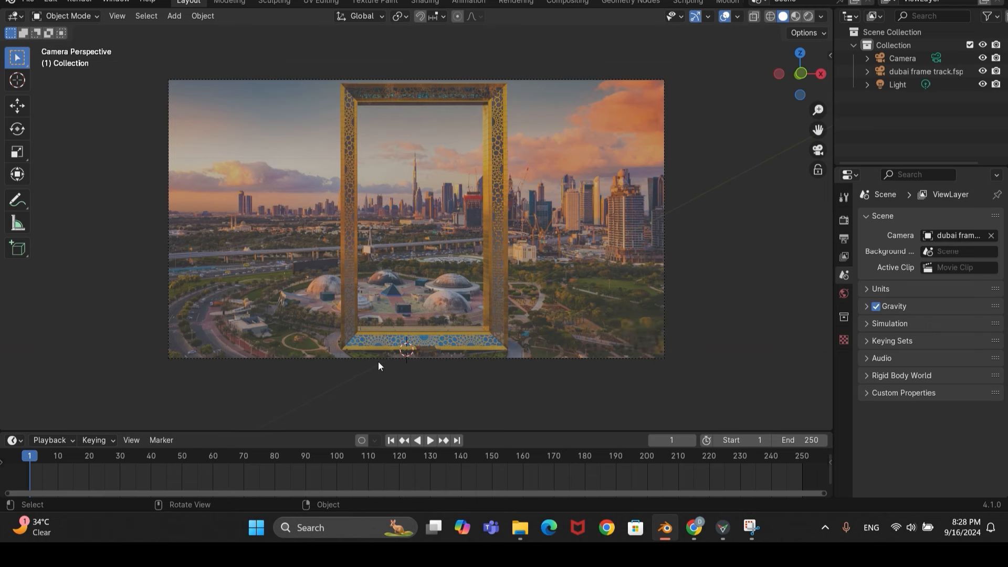
pyautogui.moveTo(460, 339)
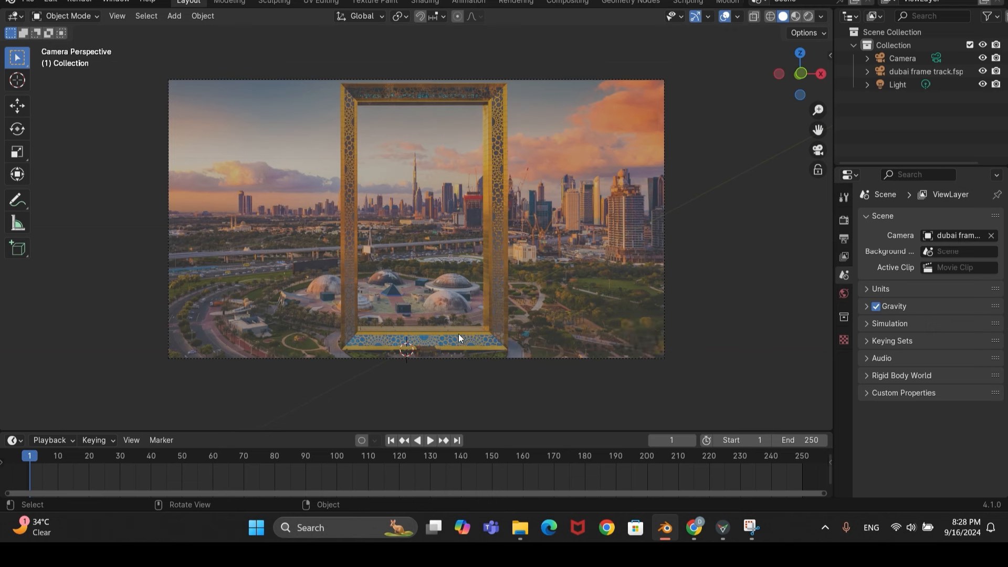
pyautogui.moveTo(361, 337)
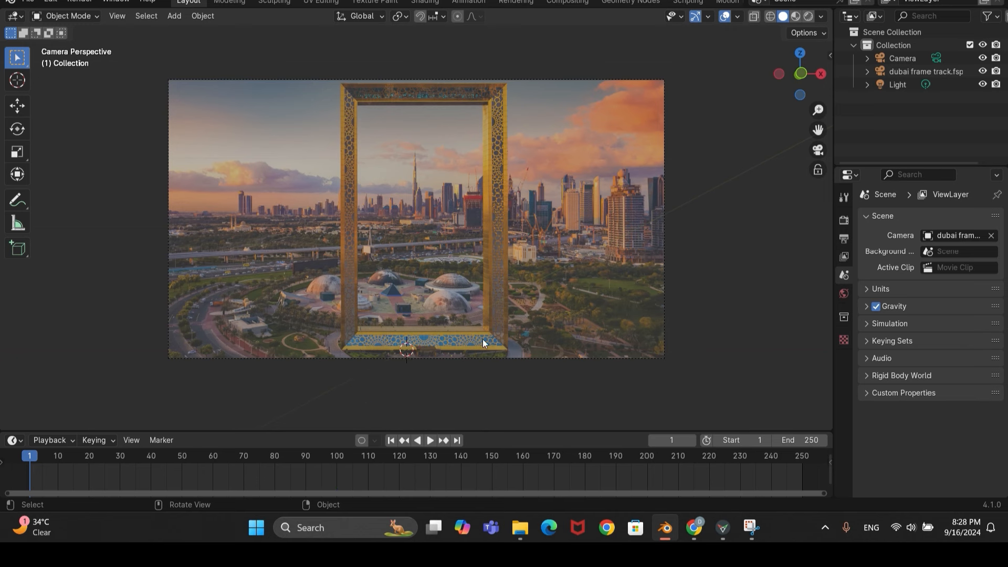
pyautogui.moveTo(447, 365)
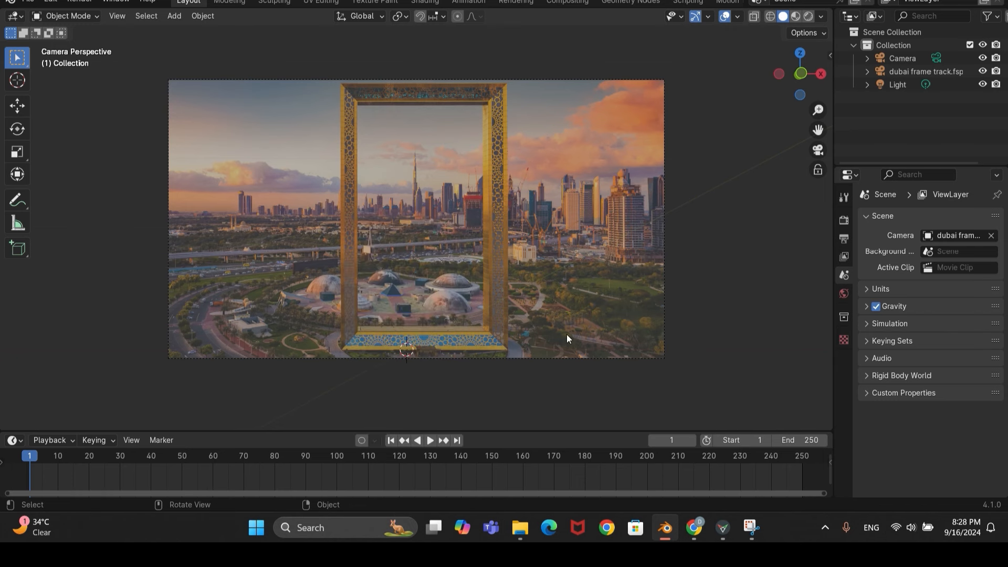
pyautogui.moveTo(421, 291)
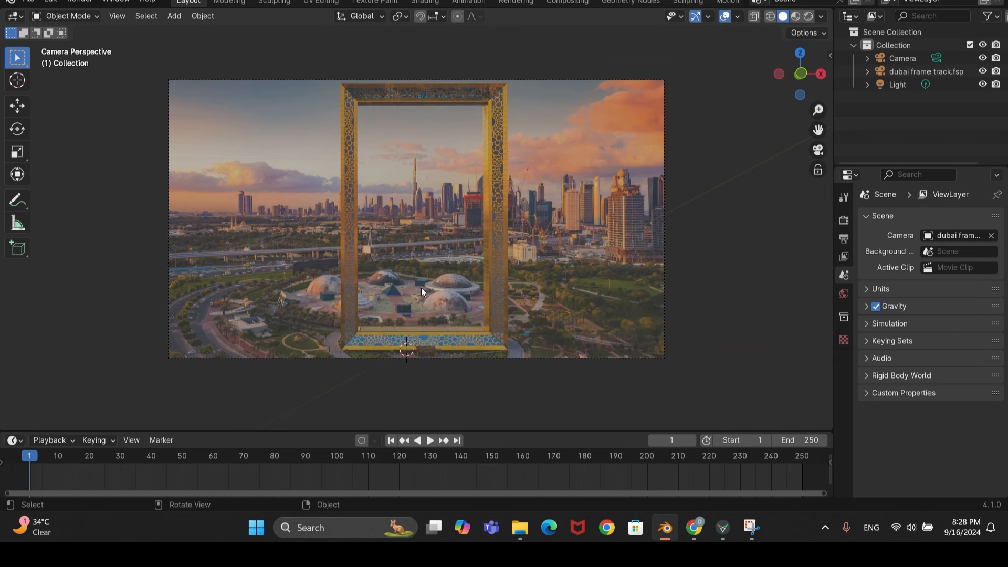
# Add a cube mesh and move it toward the Dubai Frame's base.
pyautogui.click(174, 16)
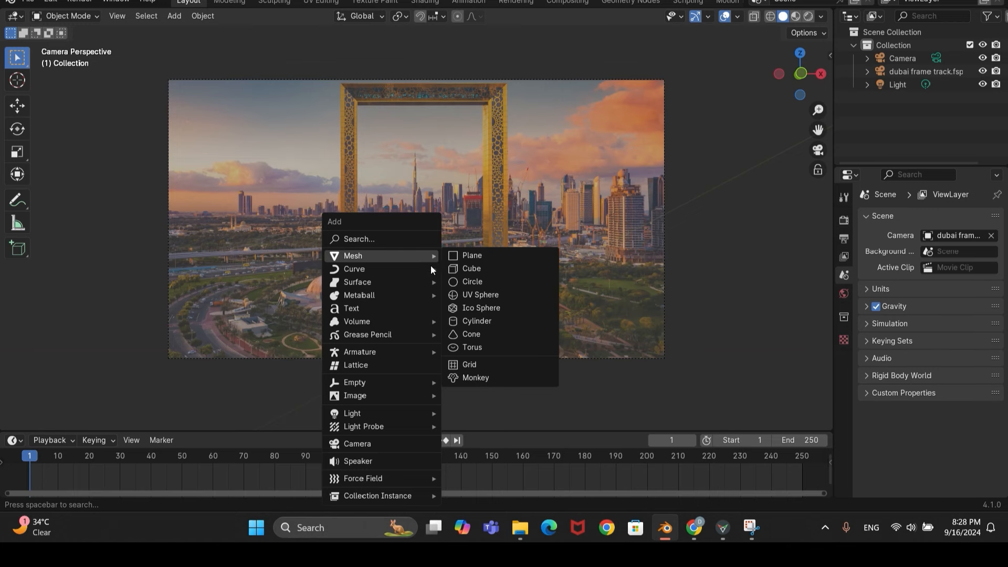
pyautogui.click(470, 268)
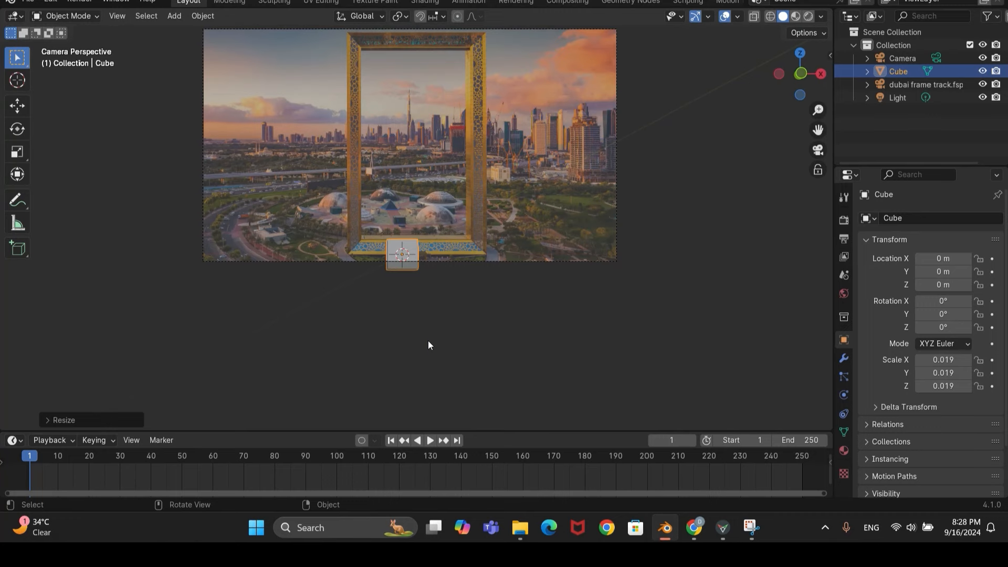
pyautogui.press('g')
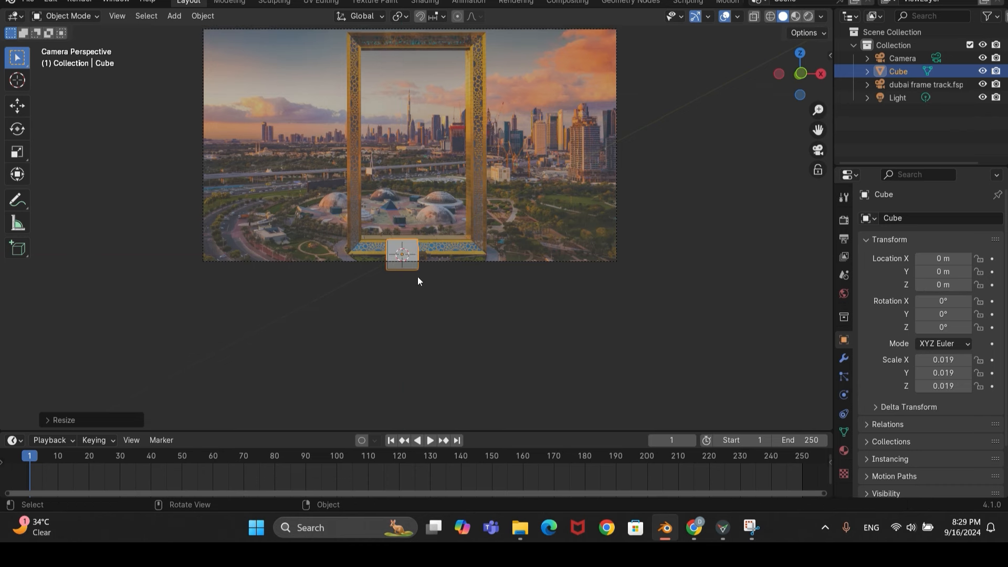
pyautogui.press('g')
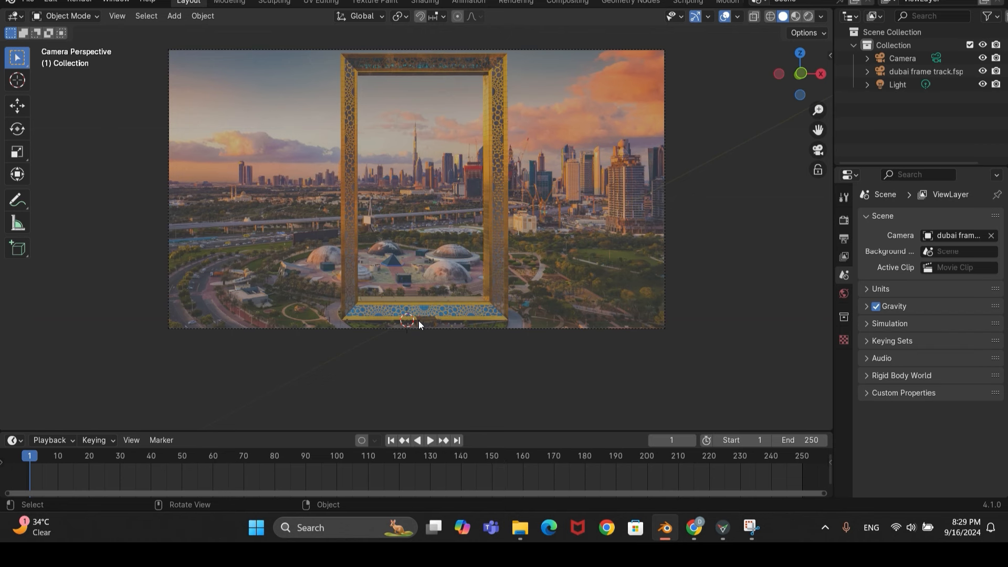
pyautogui.moveTo(472, 33)
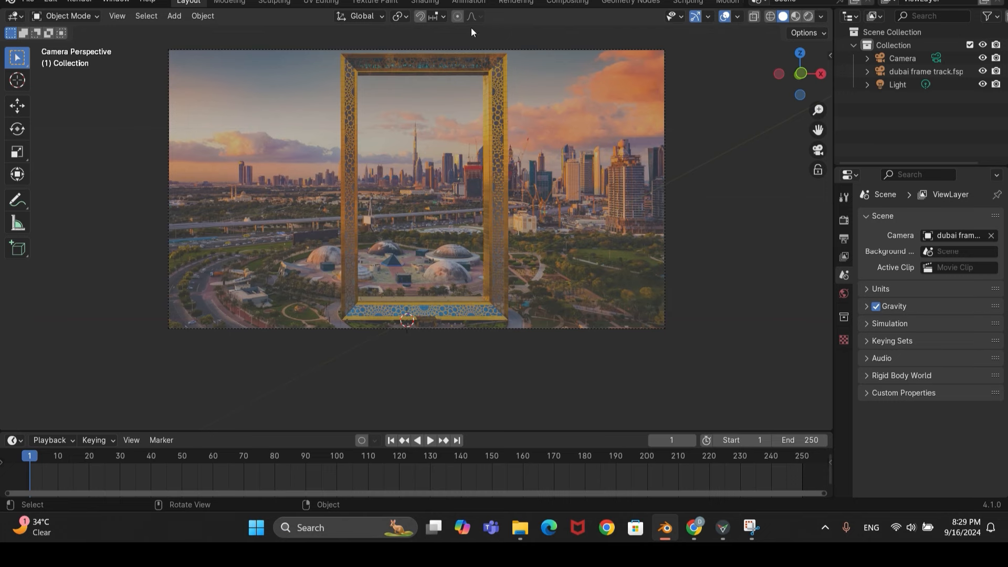